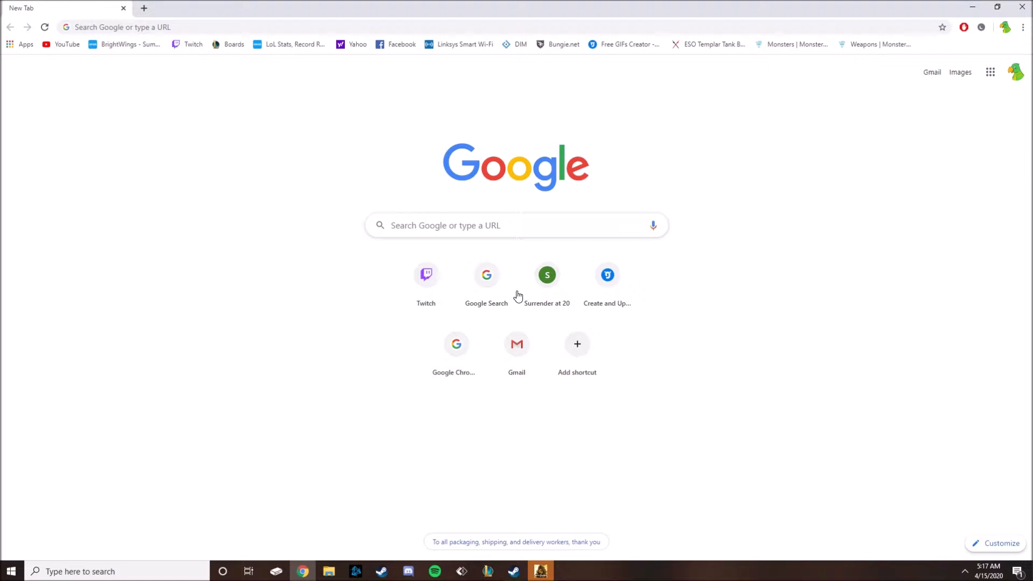
mouse_move(889, 443)
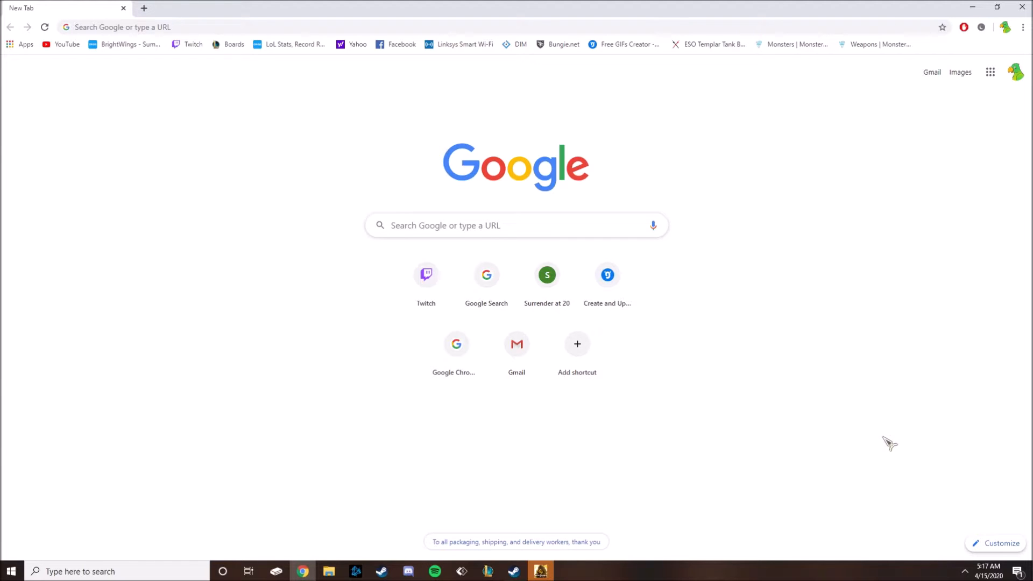
Step: Bring up Task View showing Chrome, Mortal Kombat 11 and Steam, ready to add a second desktop
click(249, 571)
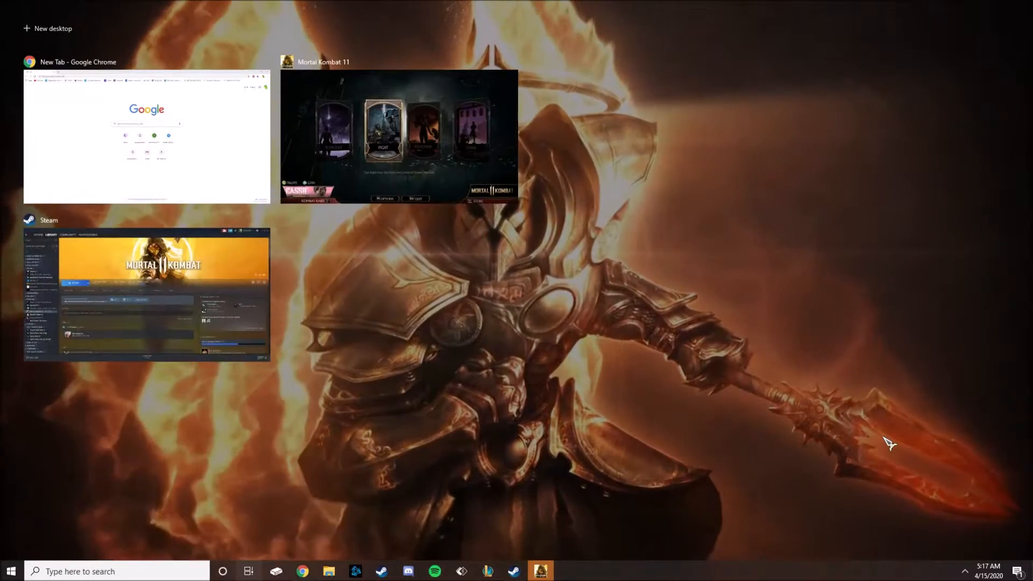
mouse_move(865, 419)
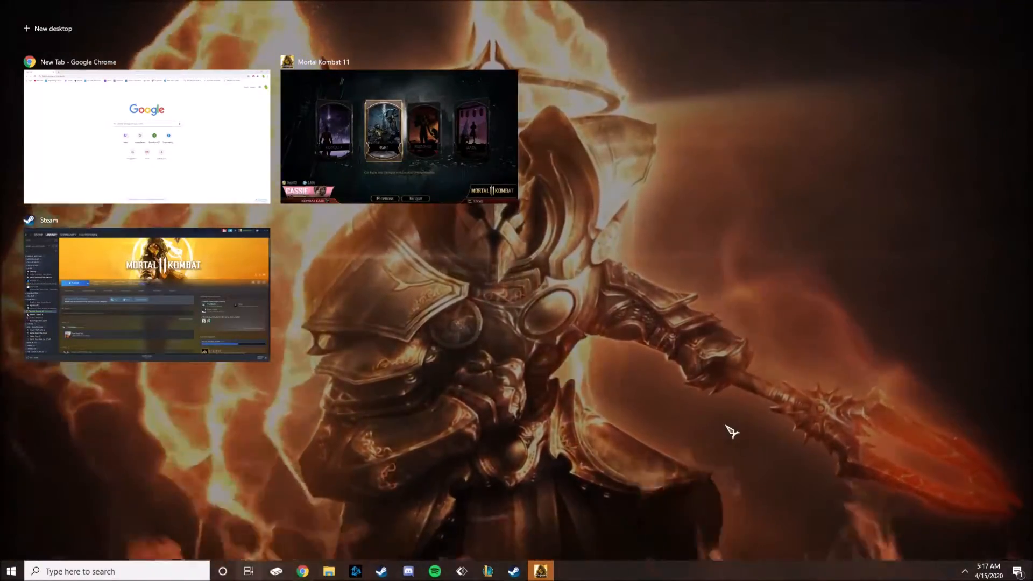
mouse_move(54, 28)
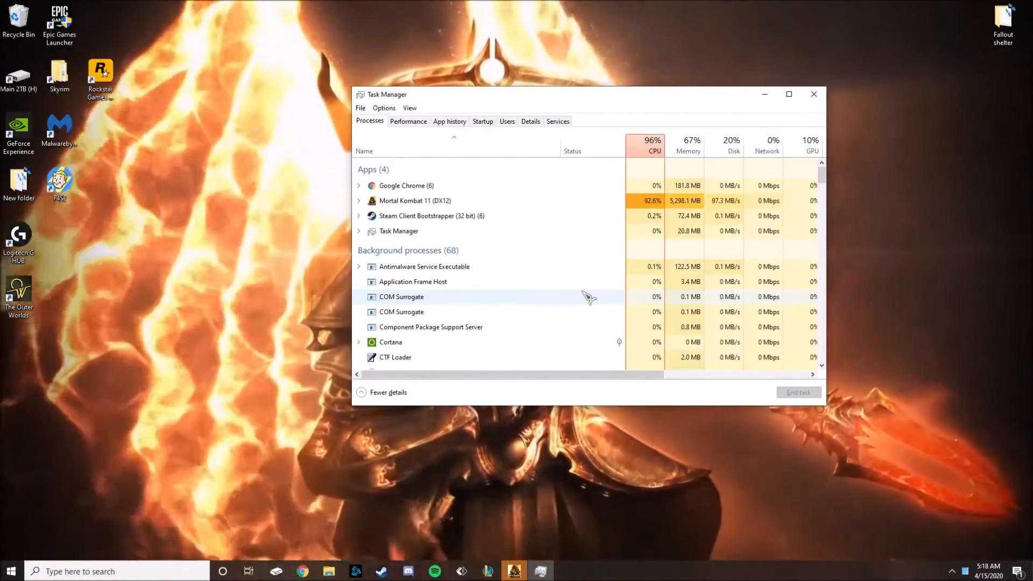
mouse_move(398, 230)
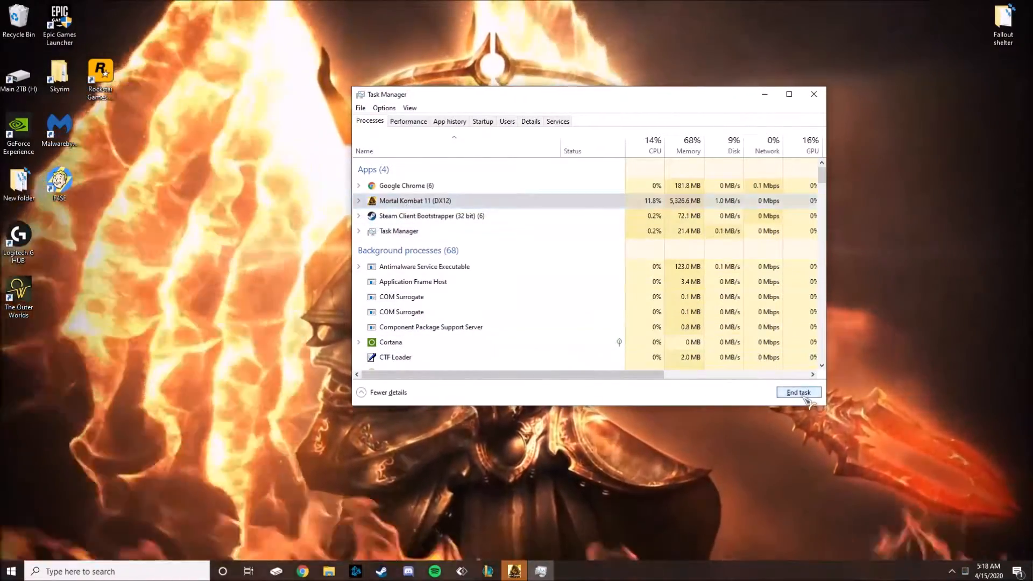
Step: End the stuck Mortal Kombat 11 (DX12) process and then Google Chrome, leaving Steam and Task Manager
click(797, 392)
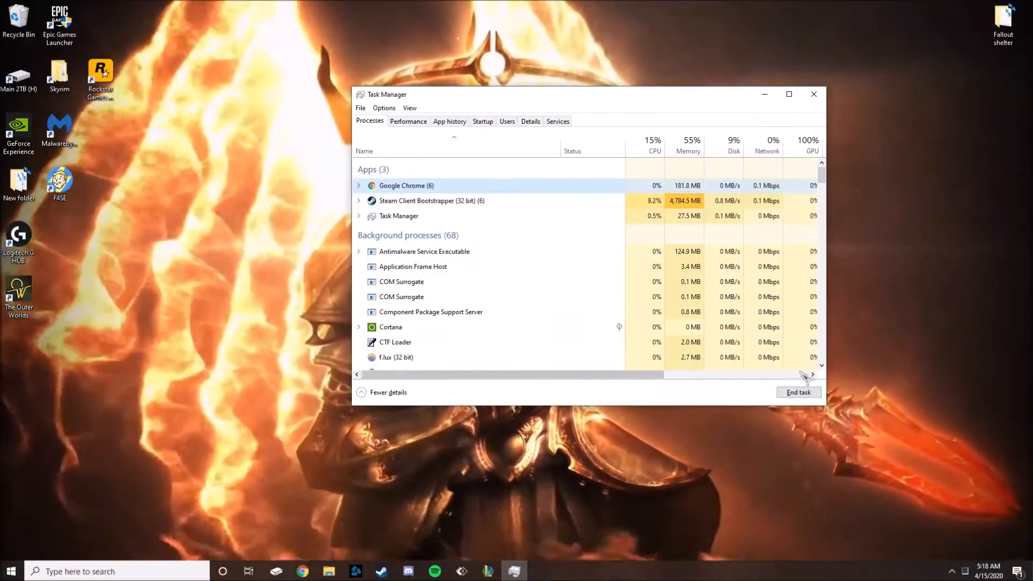
click(797, 392)
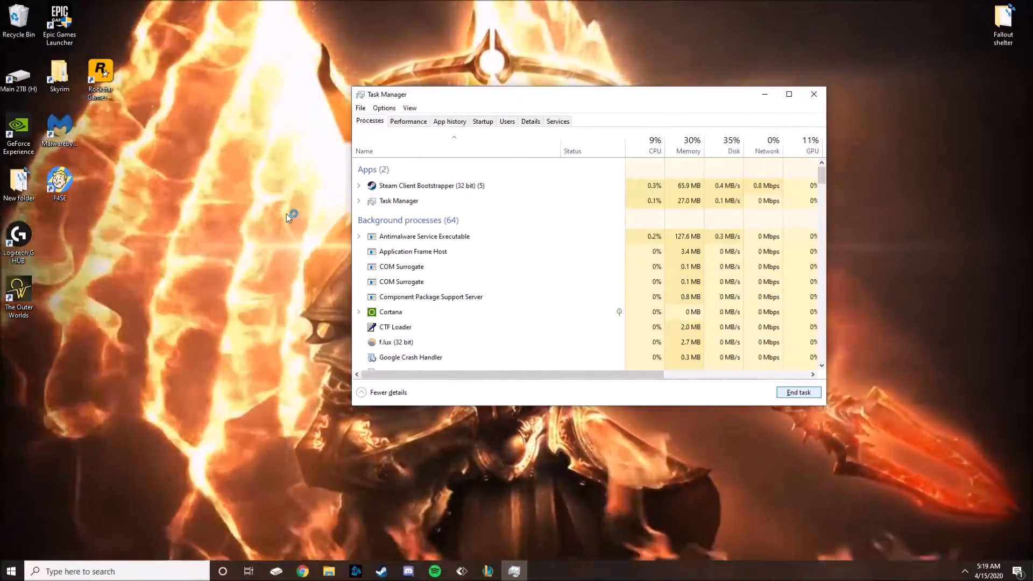
Step: Return to the Steam library, then close Desktop 2 from Task View so only Desktop 1 remains
click(513, 572)
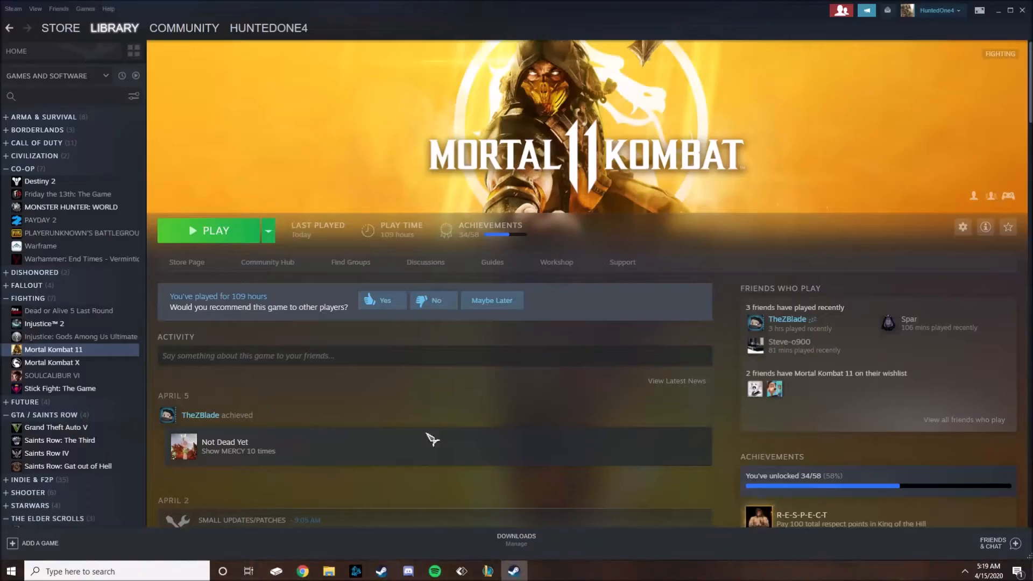
mouse_move(701, 75)
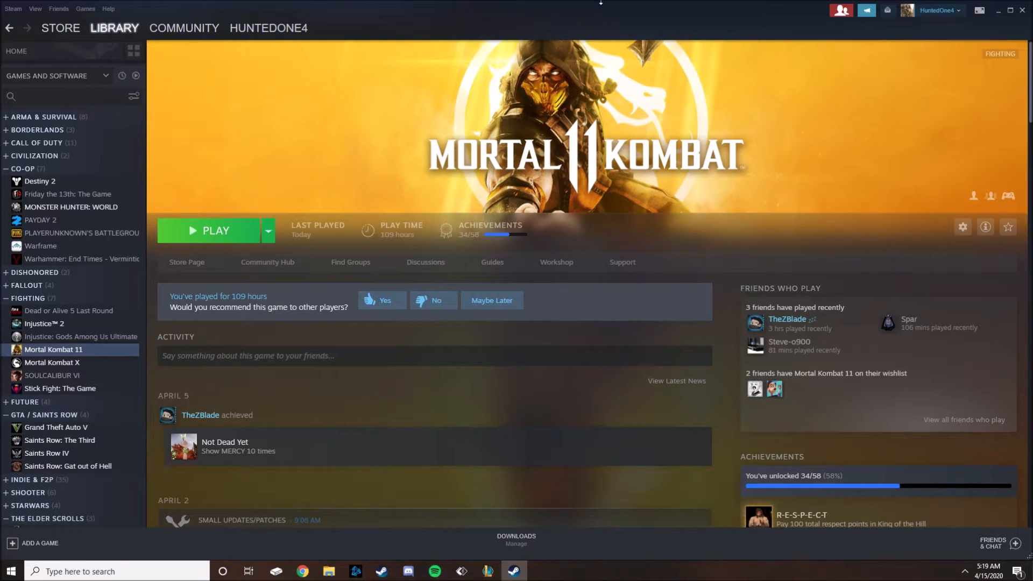
click(248, 570)
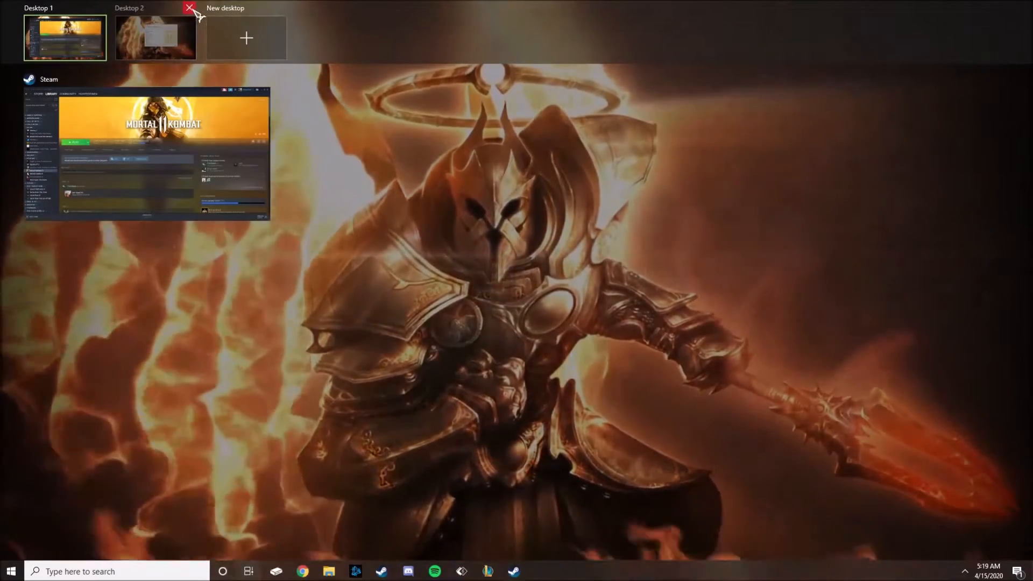
click(145, 152)
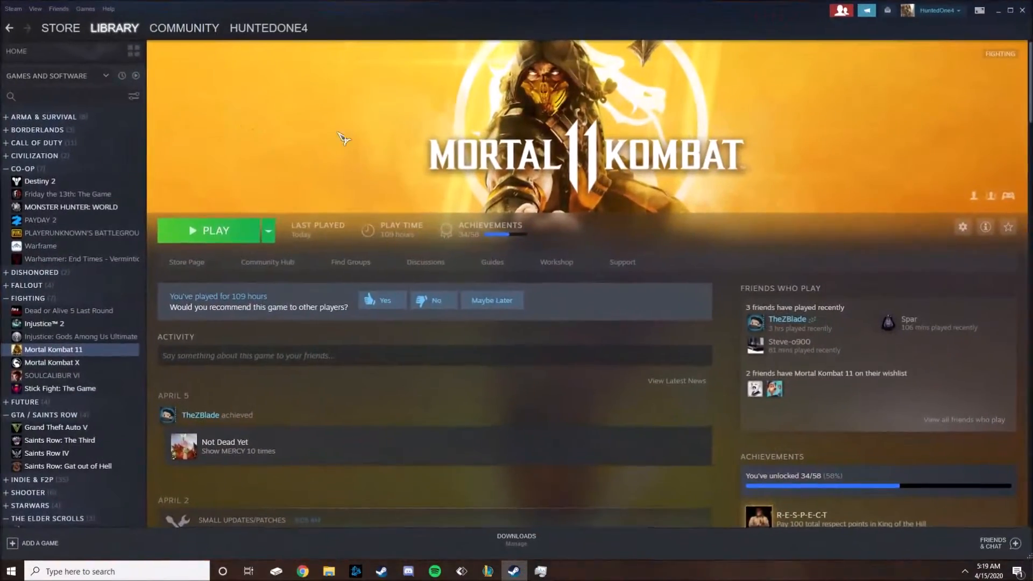
mouse_move(565, 204)
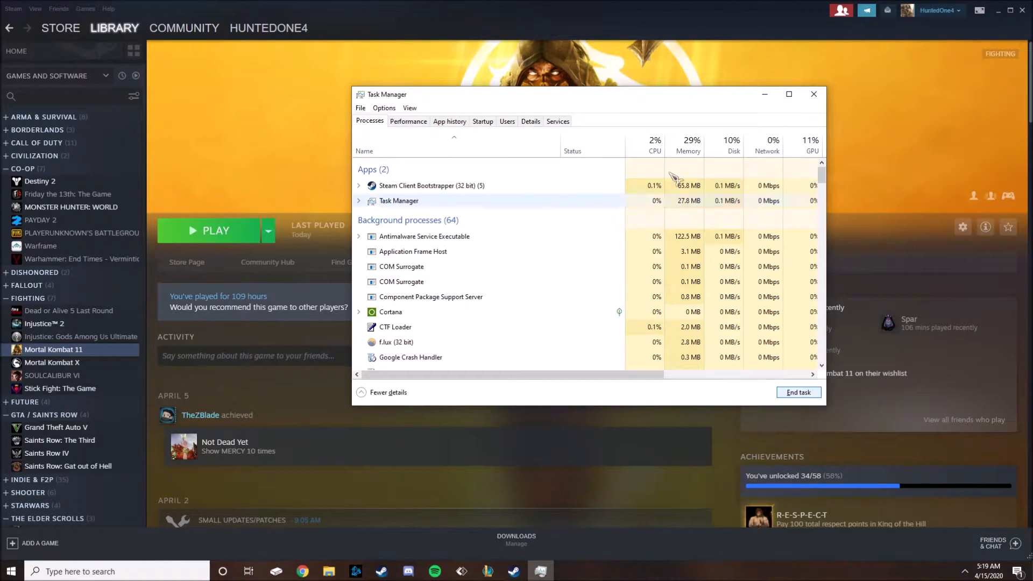
Step: Close the Steam library window and then Task Manager, leaving a clear Windows desktop
click(814, 95)
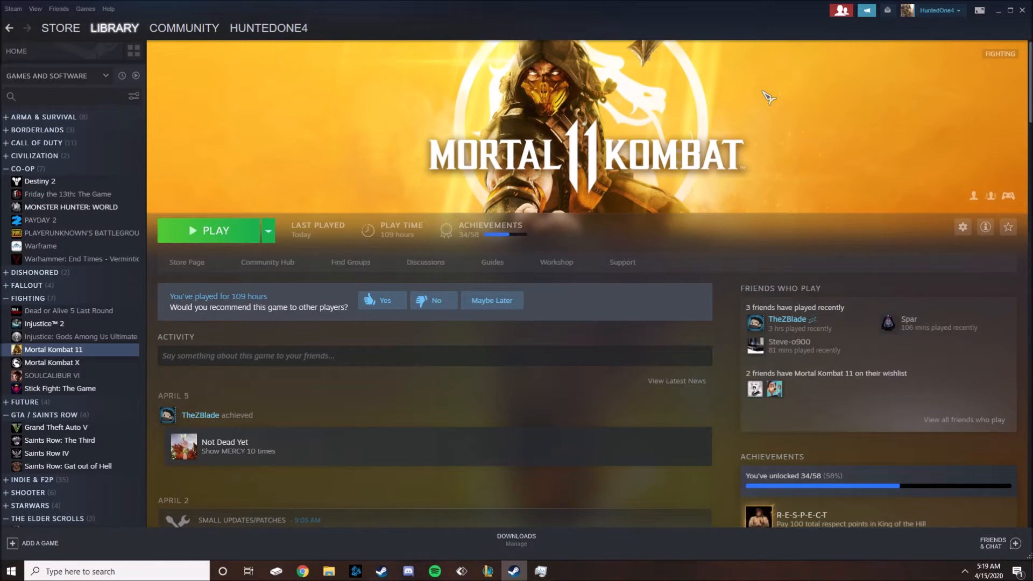
click(540, 571)
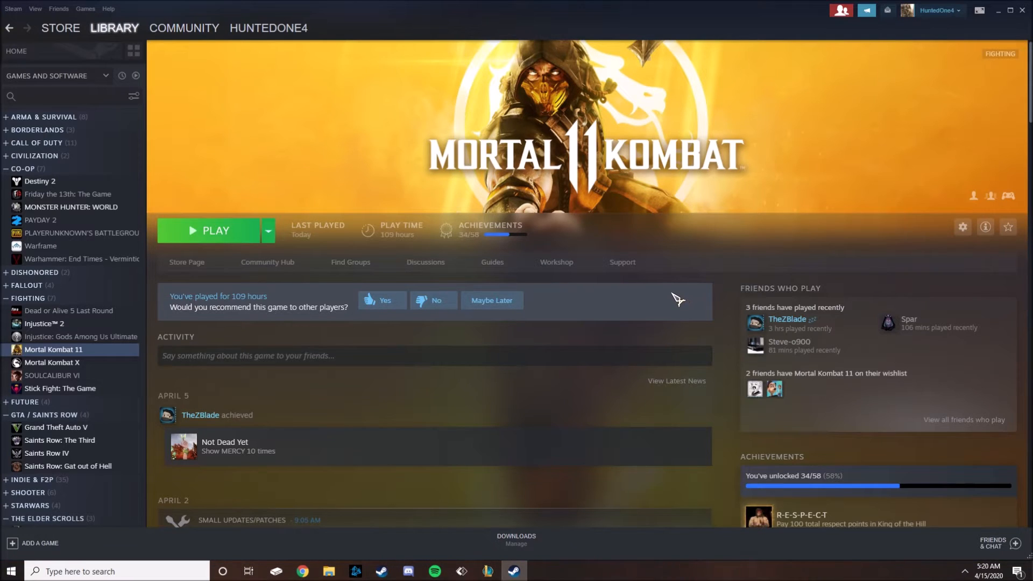
mouse_move(586, 308)
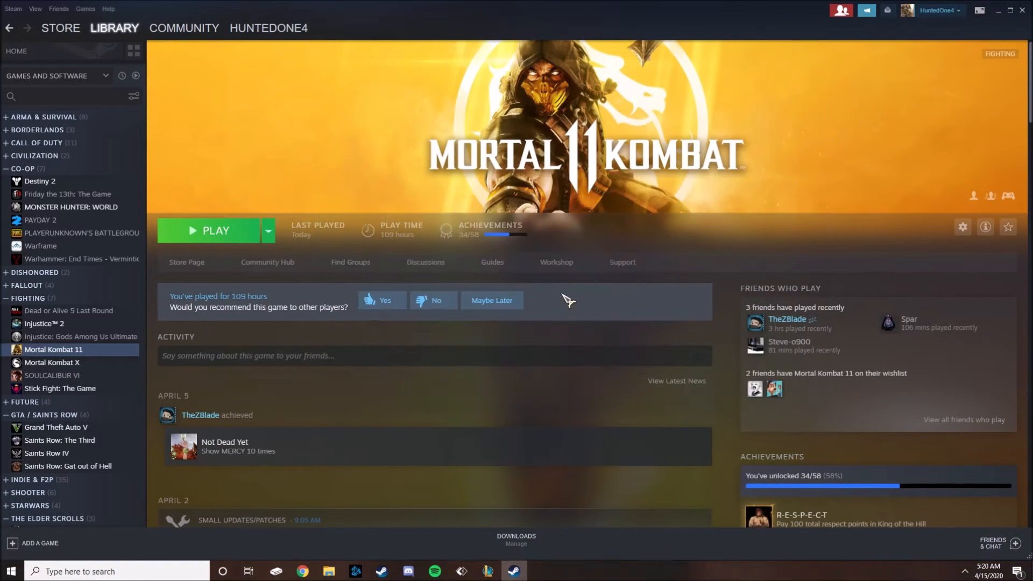
mouse_move(618, 294)
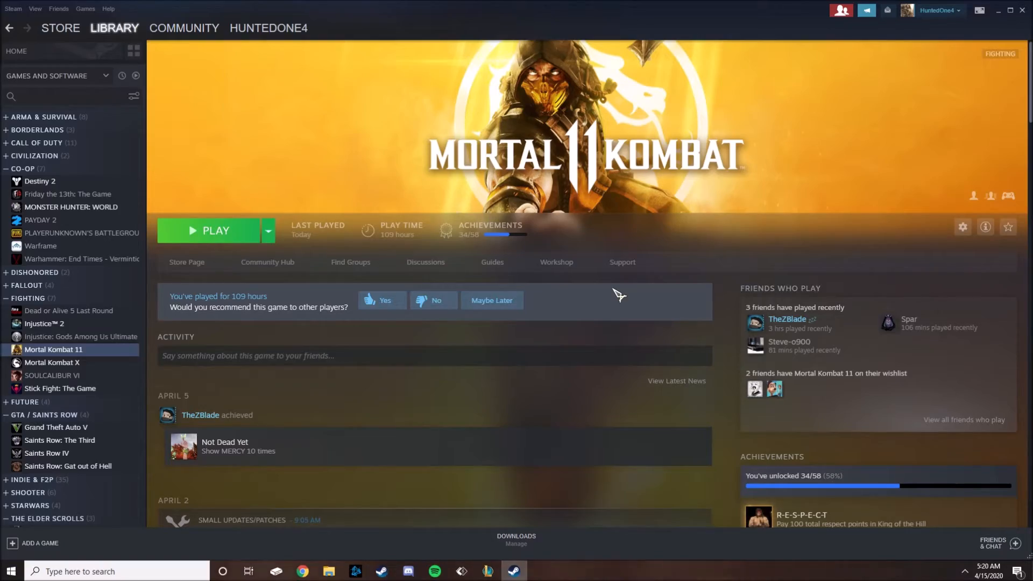
click(249, 571)
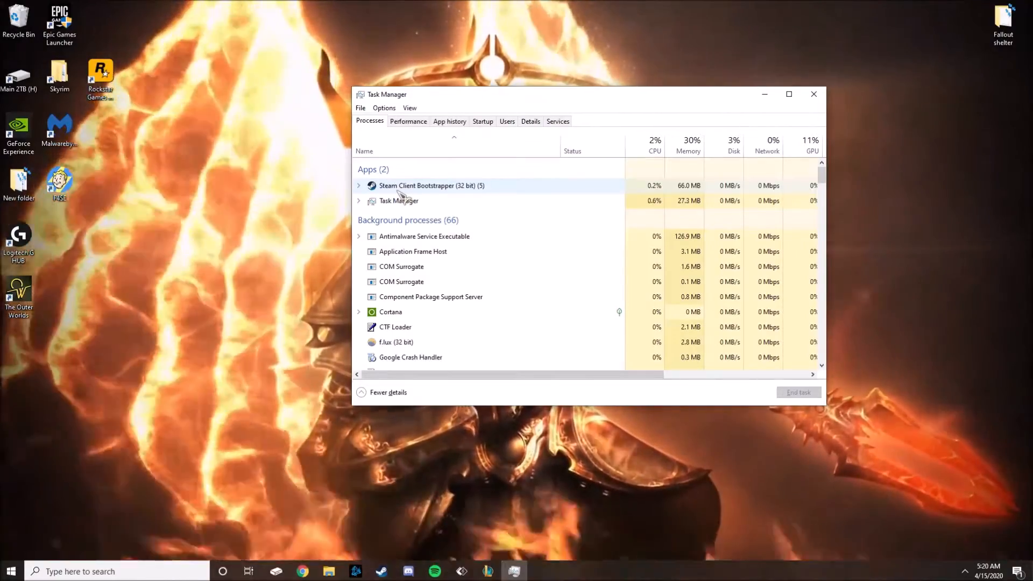
click(814, 95)
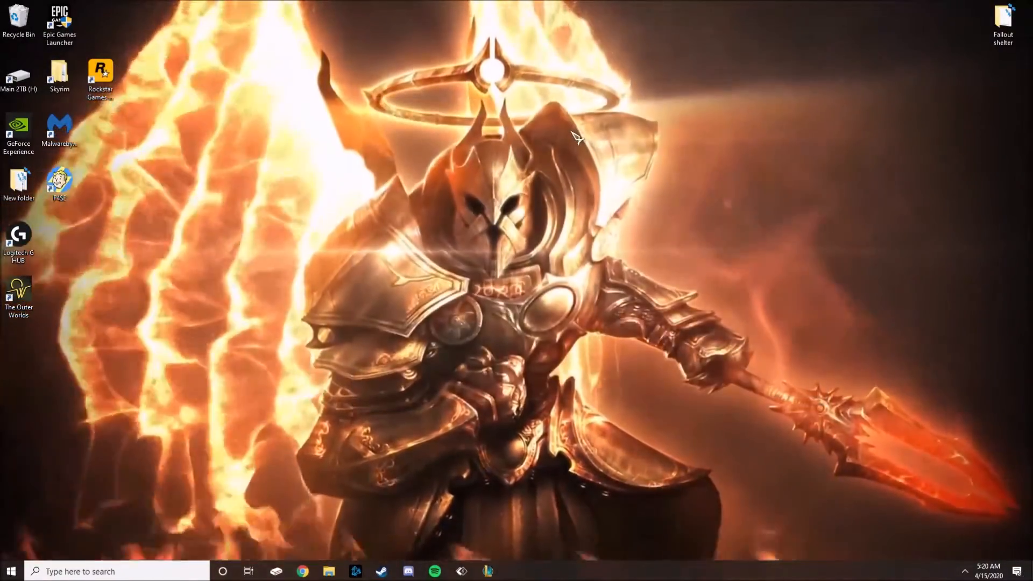